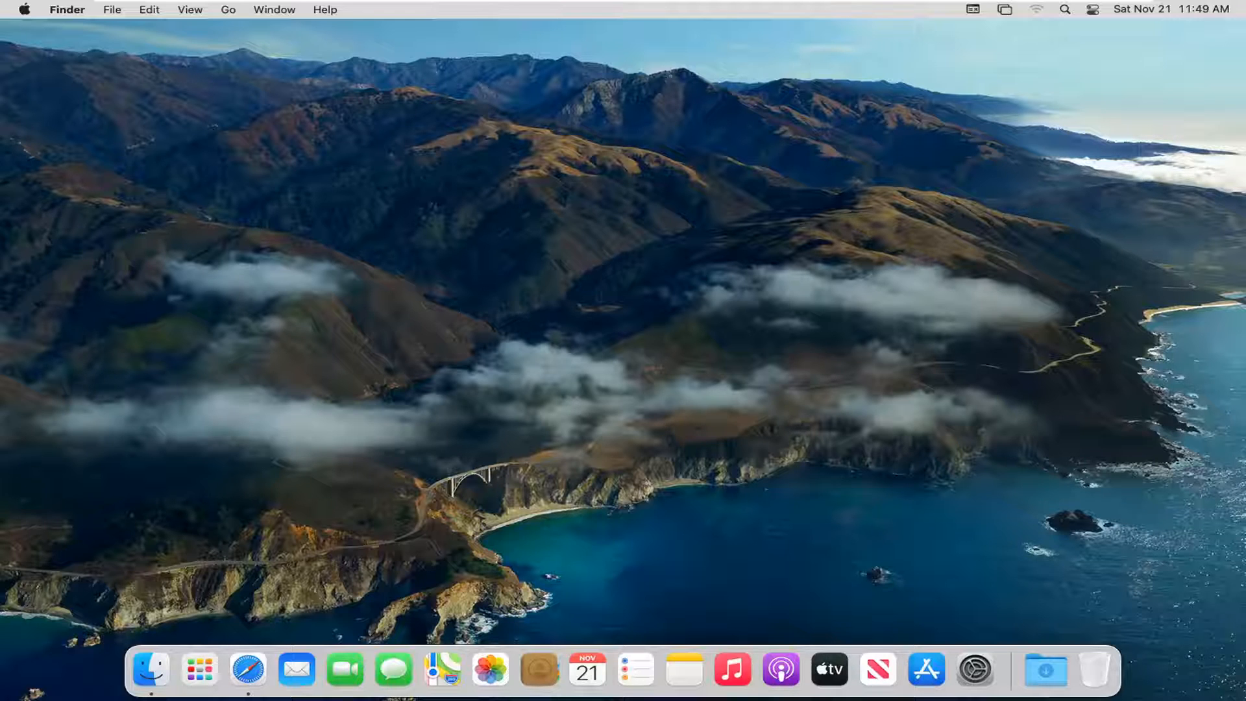
pyautogui.moveTo(949, 373)
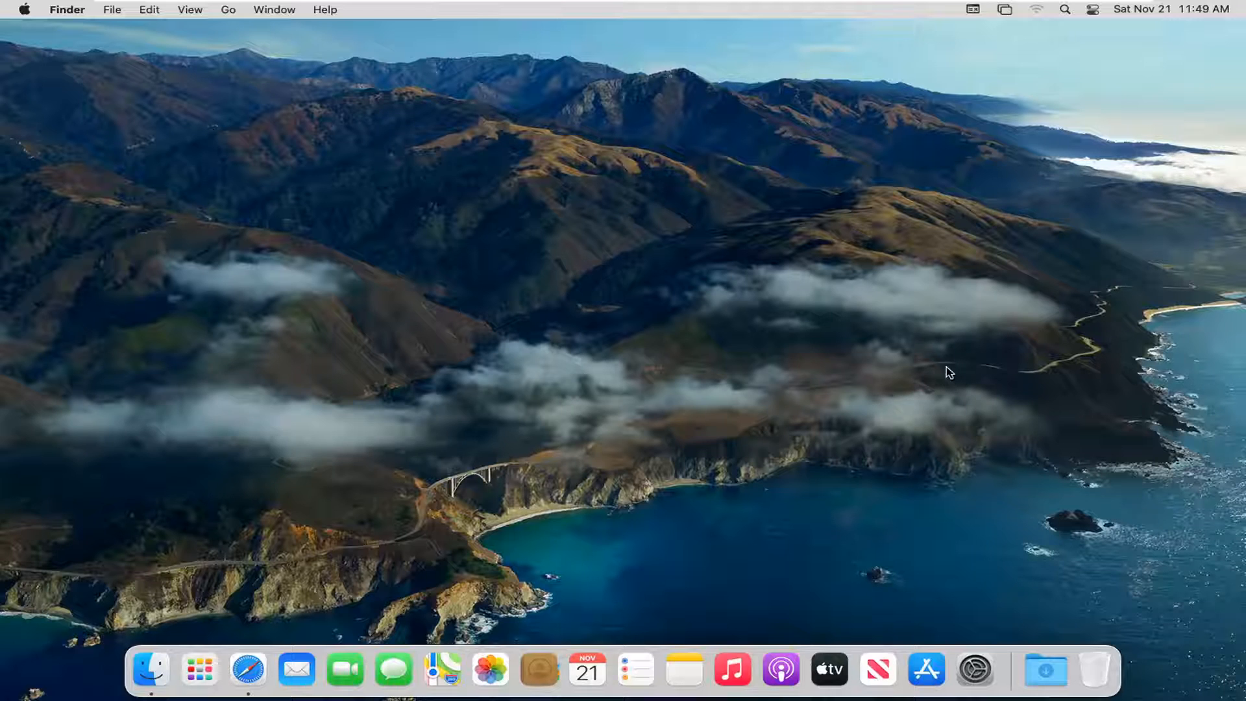
pyautogui.moveTo(974, 669)
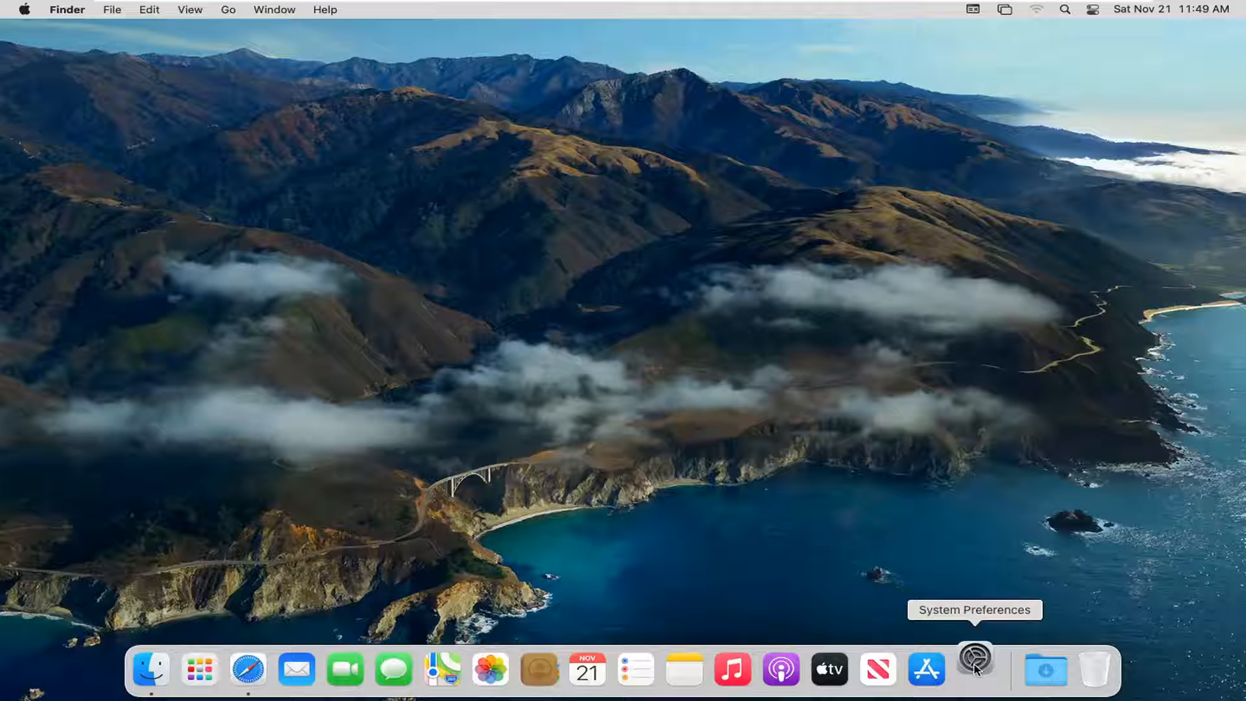
# Show the Remote Management service settings in the Sharing preferences pane.
pyautogui.click(975, 668)
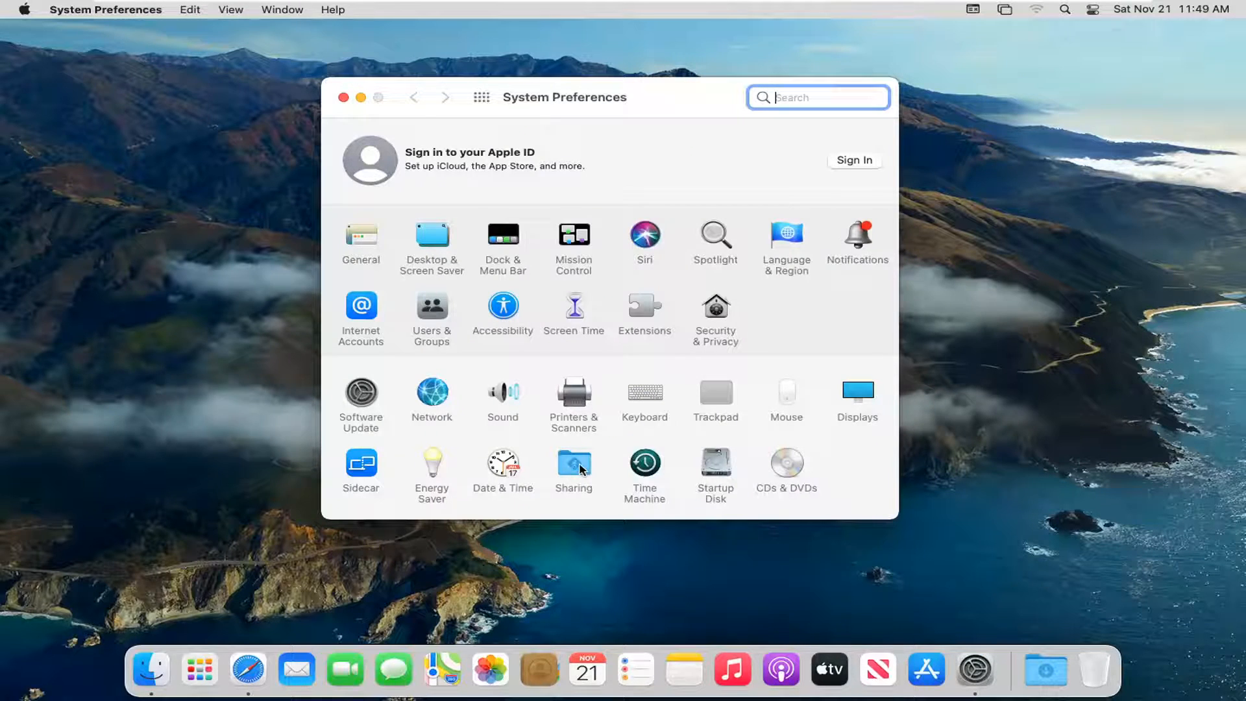
pyautogui.click(573, 469)
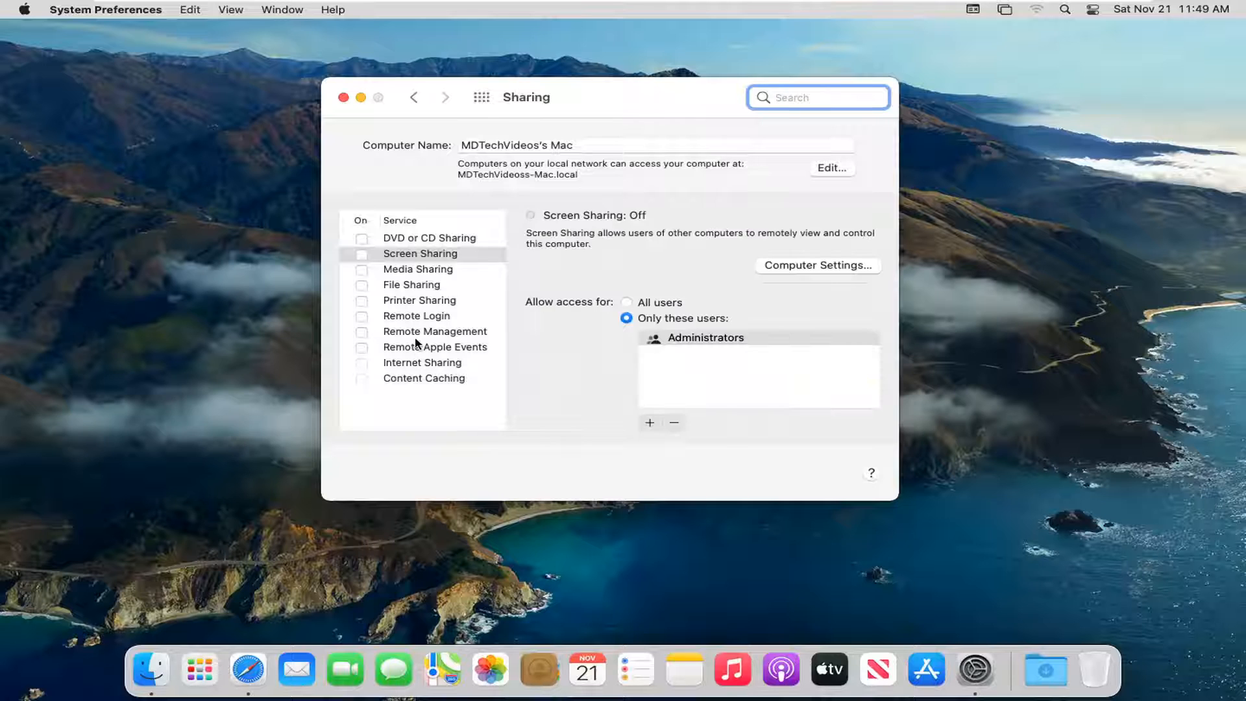
pyautogui.click(435, 331)
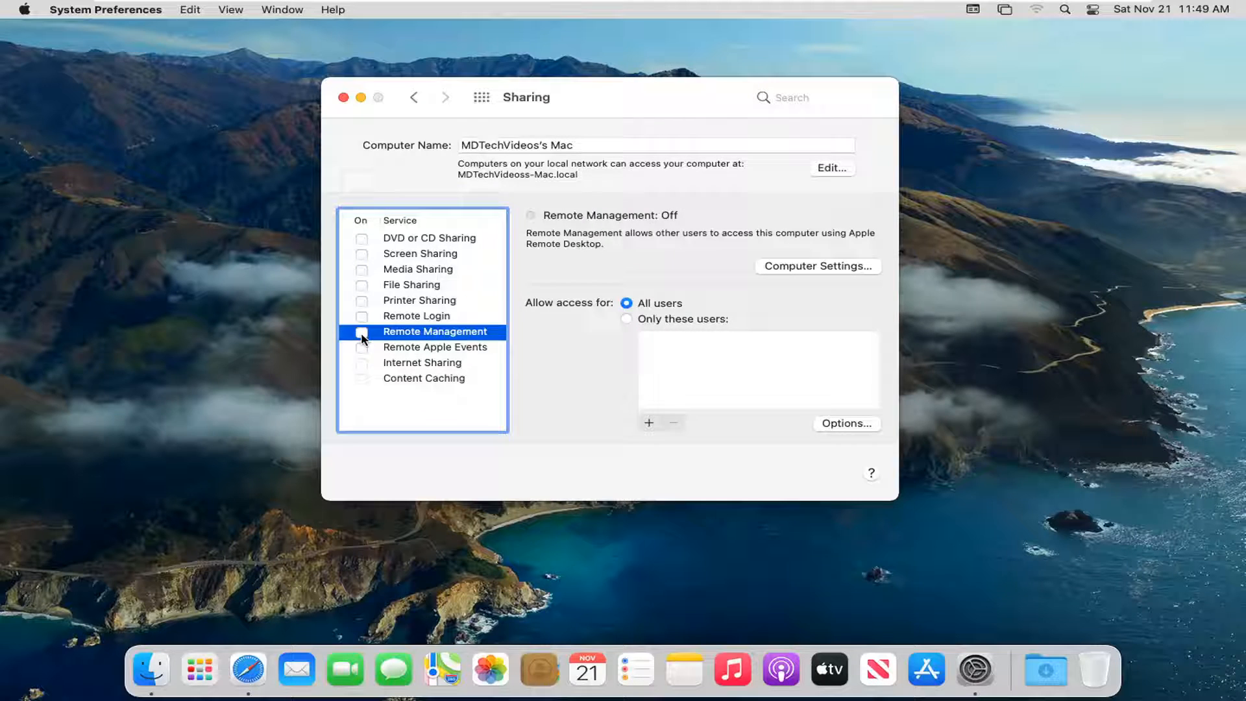
# Tick the Remote Management checkbox to bring up its access-permissions sheet.
pyautogui.click(361, 331)
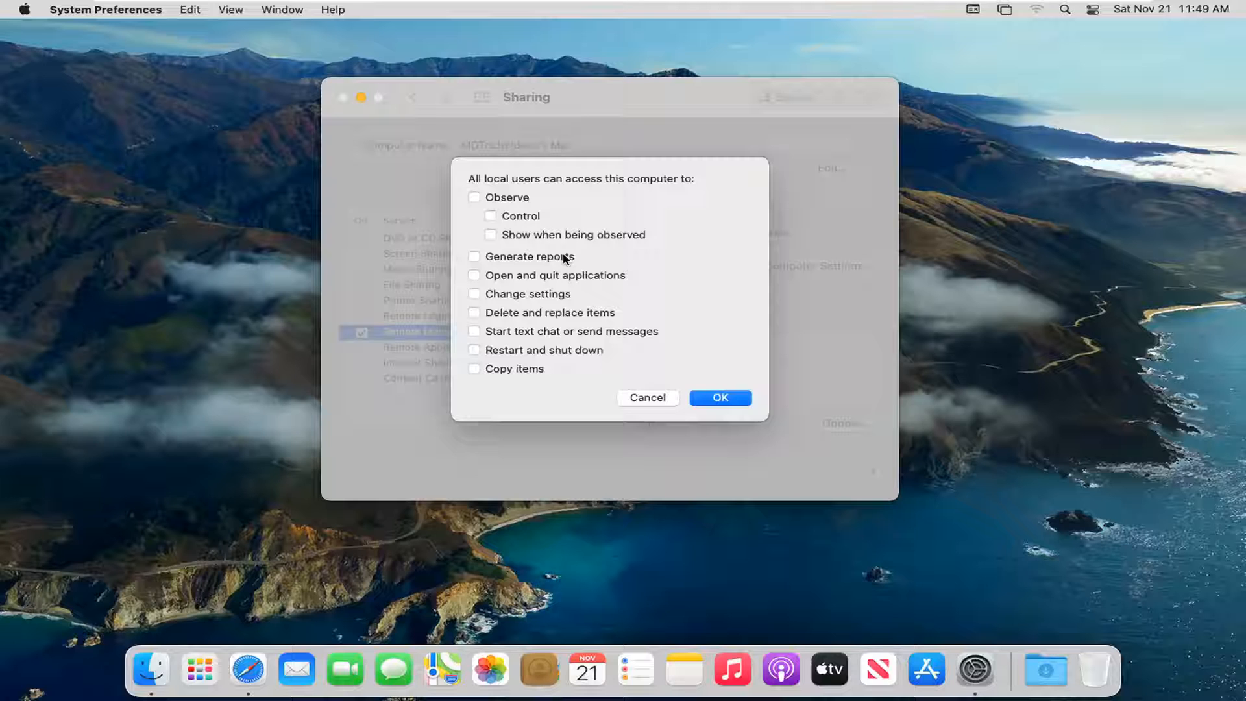
pyautogui.moveTo(592, 277)
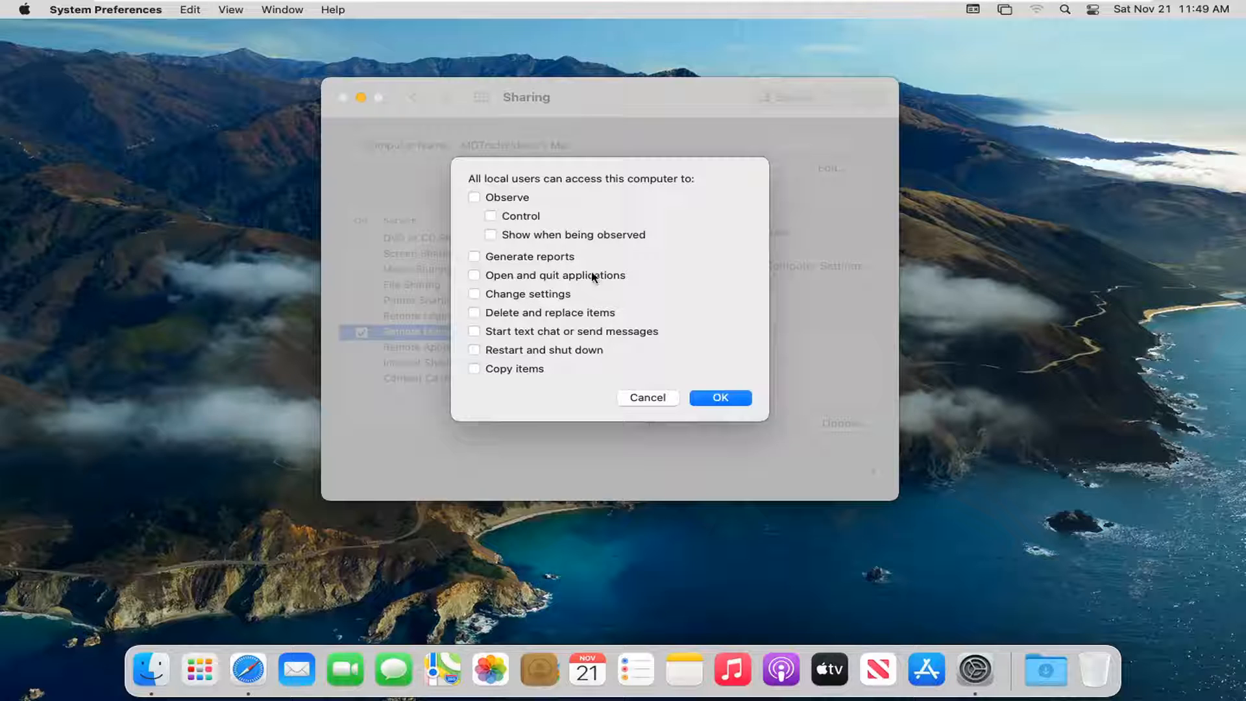
pyautogui.moveTo(523, 319)
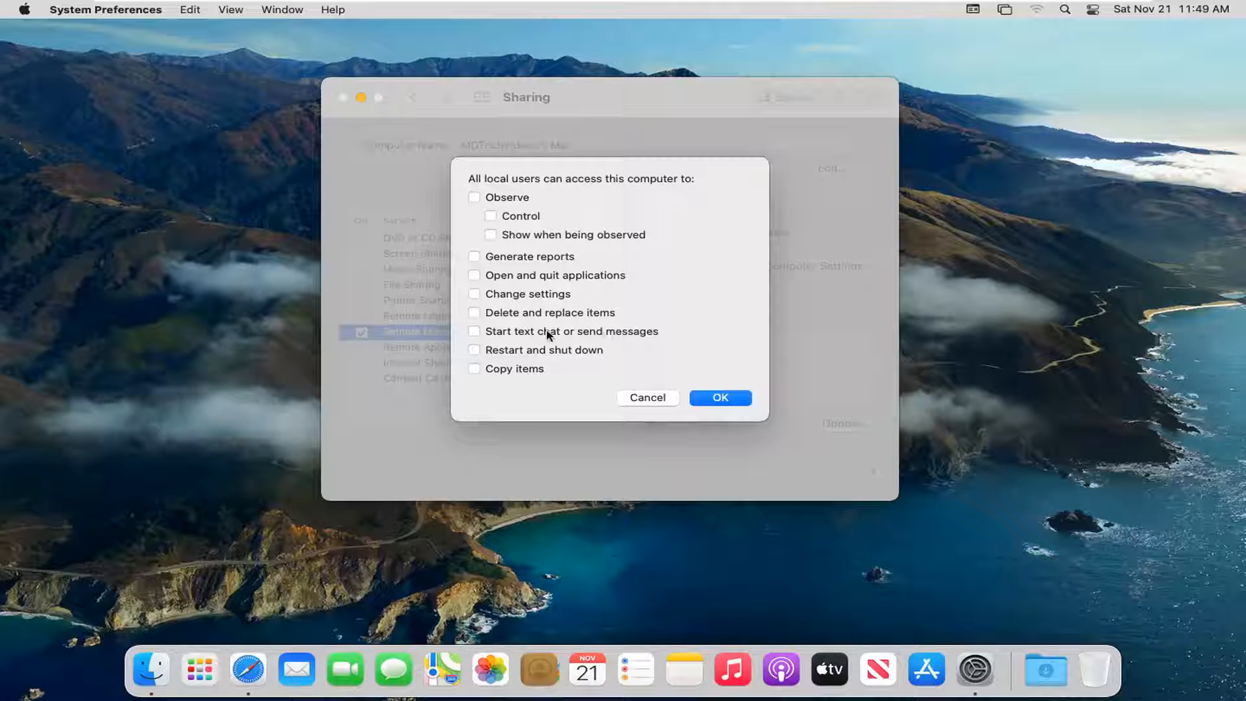
pyautogui.moveTo(519, 352)
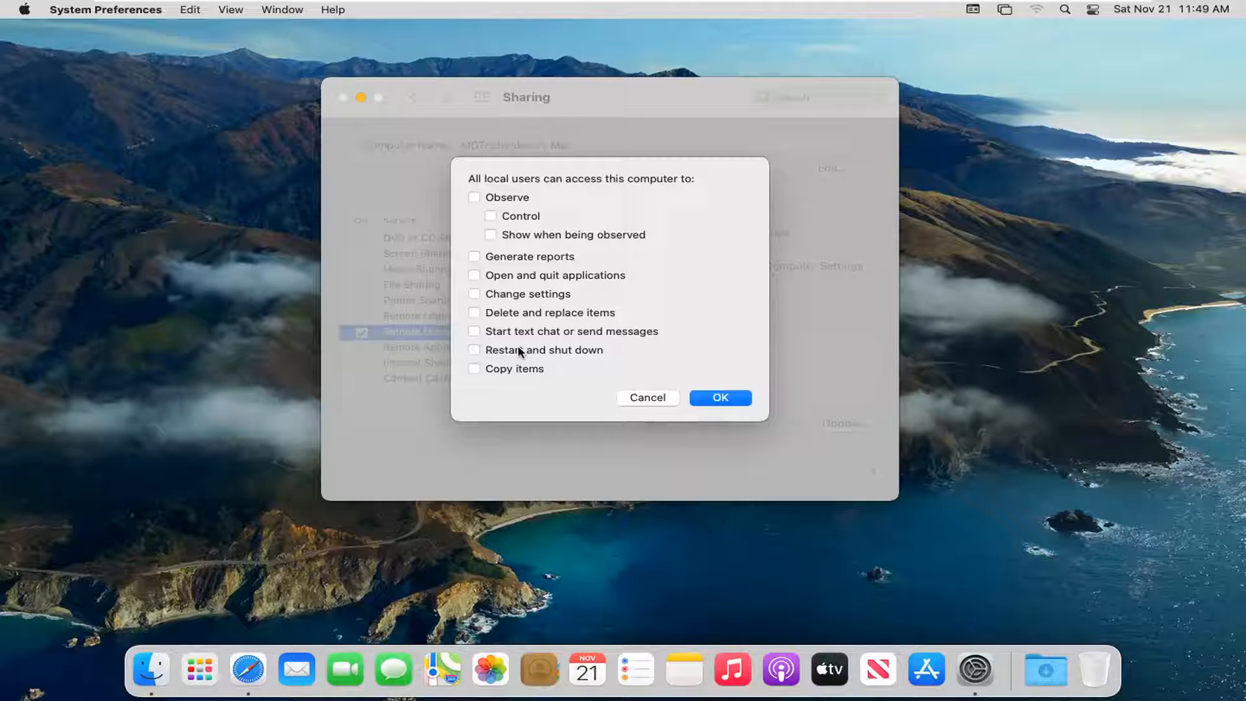
pyautogui.moveTo(554, 376)
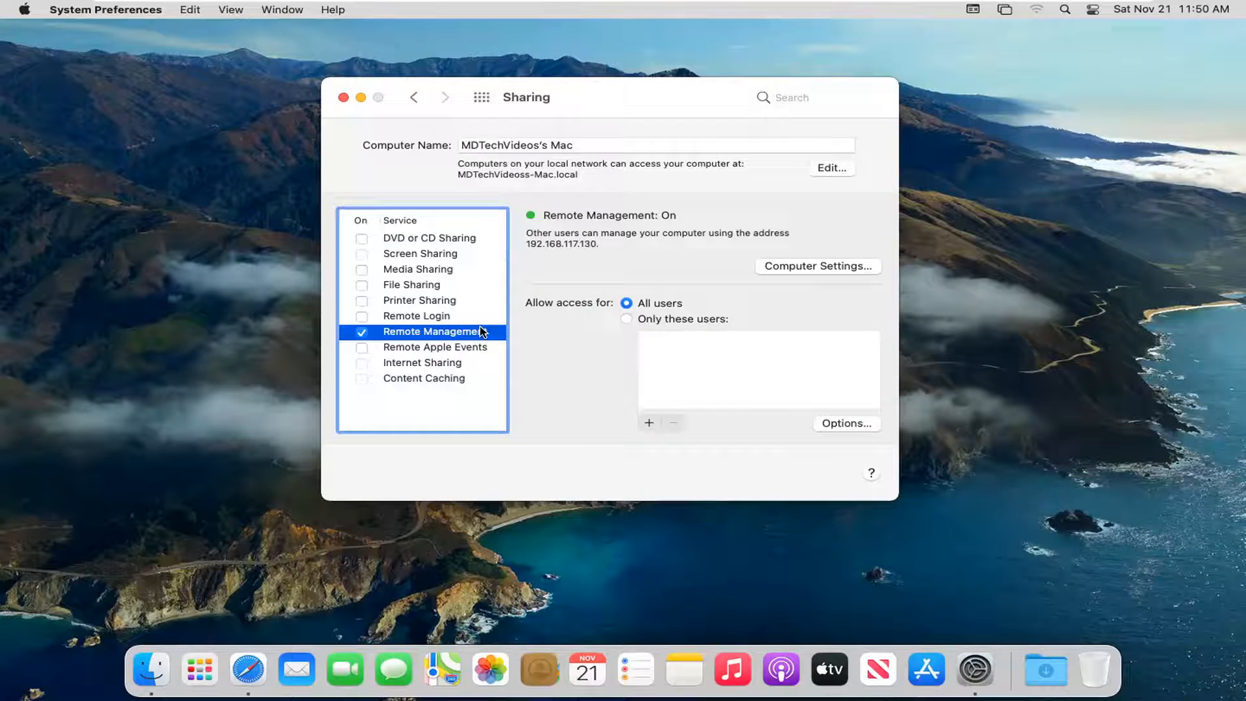
pyautogui.moveTo(521, 383)
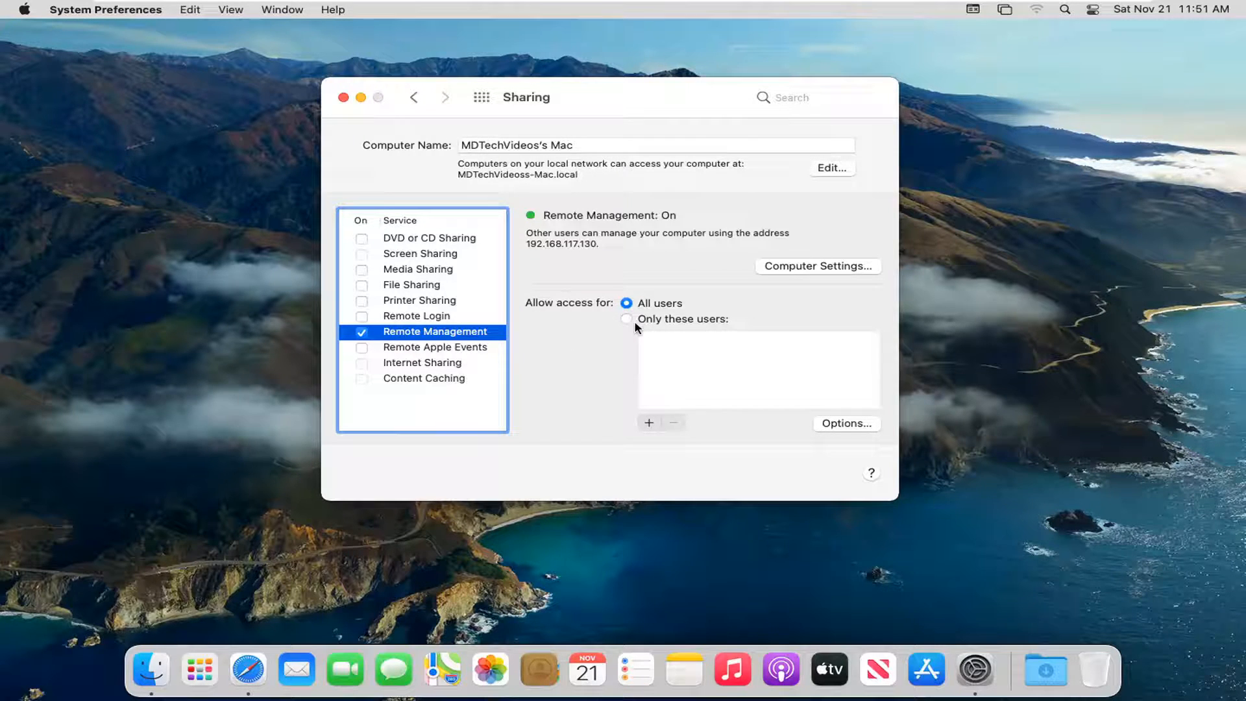
# Restrict Remote Management access to 'Only these users' and close System Preferences.
pyautogui.click(627, 318)
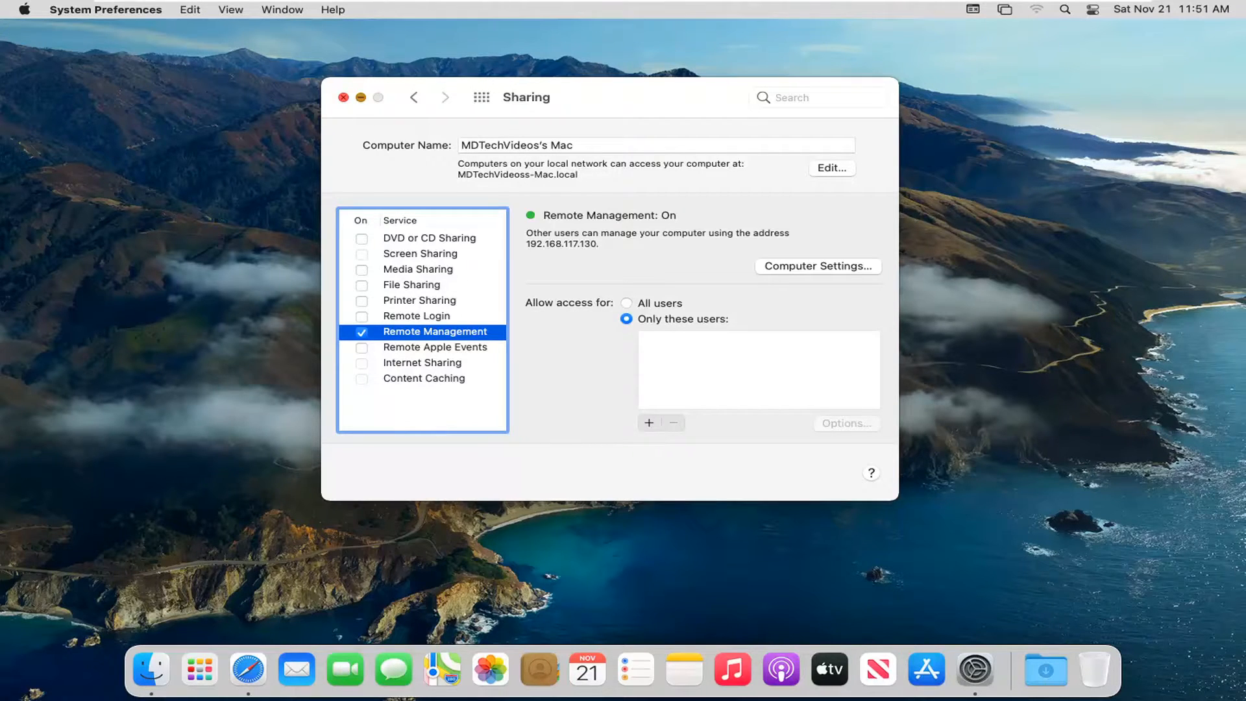
pyautogui.click(343, 97)
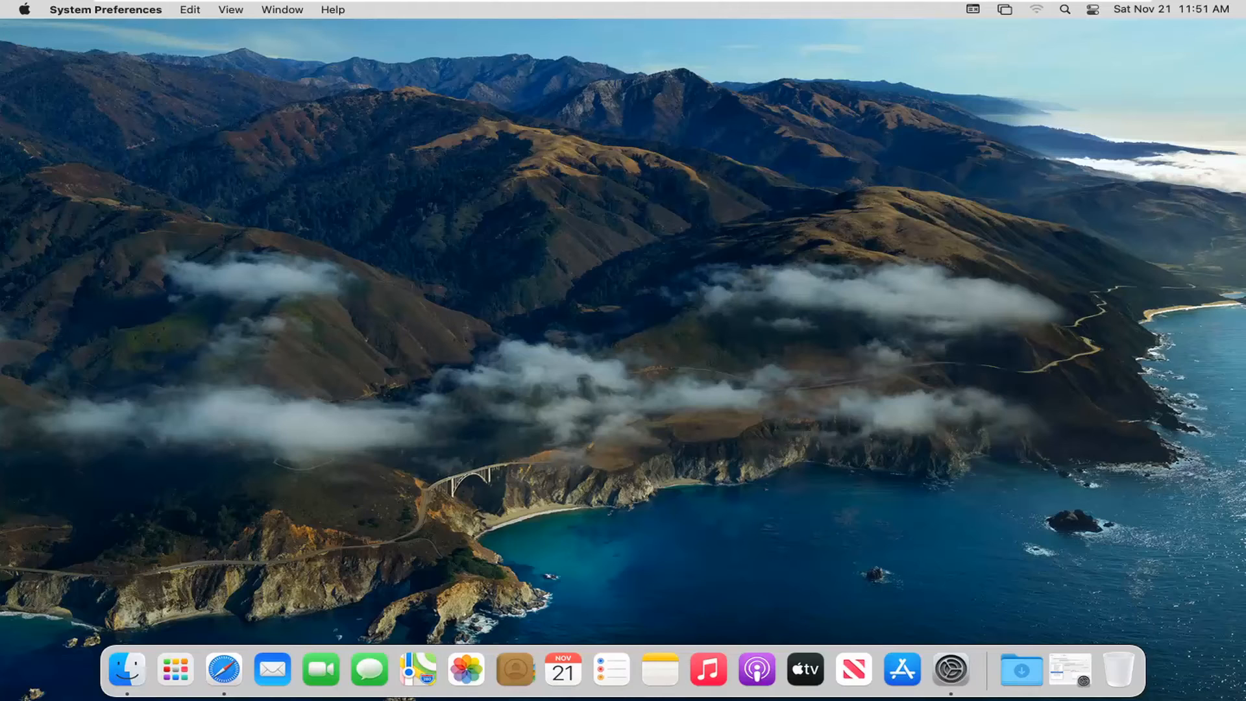